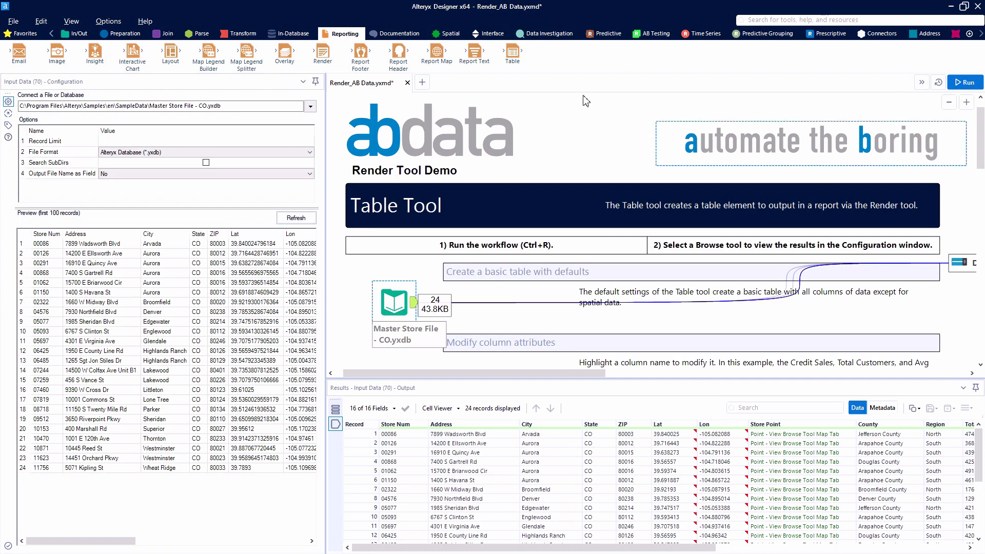
{"action": "mouse_move", "coordinate": [322, 54]}
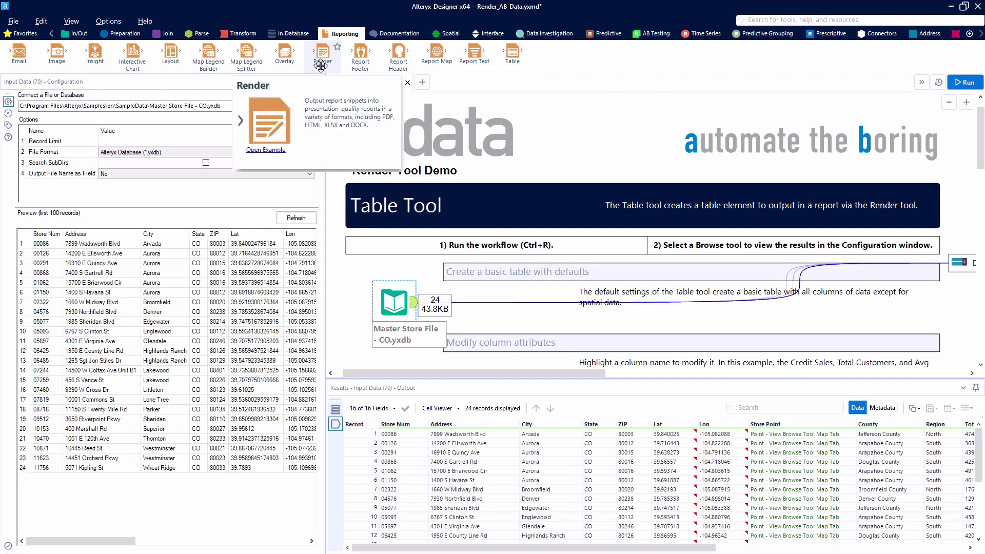
{"action": "mouse_move", "coordinate": [325, 62]}
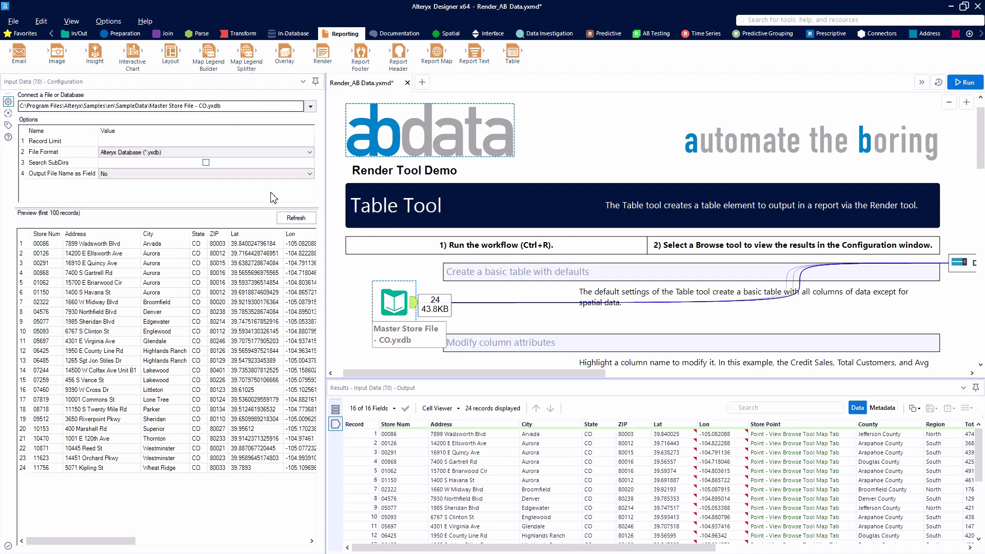
Scroll the canvas to the Reporting Tools Combination section to preview the three-table report
{"action": "scroll", "scroll_direction": "right", "scroll_amount": 3}
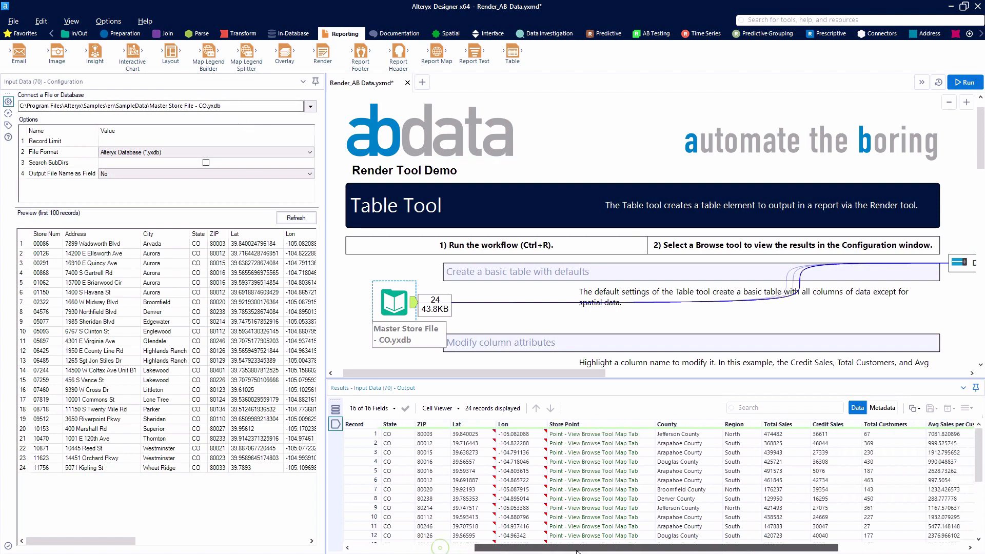
{"action": "scroll", "scroll_direction": "right", "scroll_amount": 3}
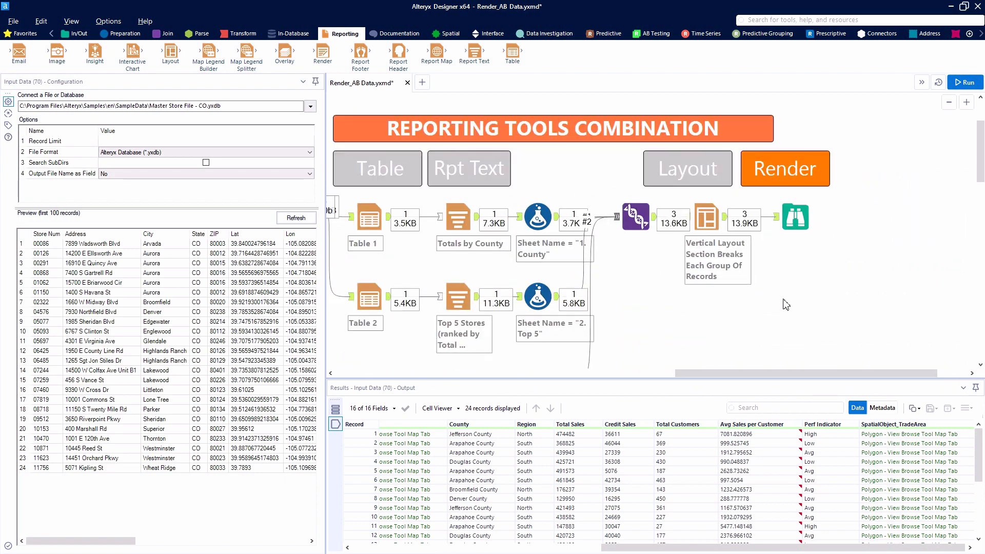
{"action": "scroll", "scroll_direction": "down", "scroll_amount": 3}
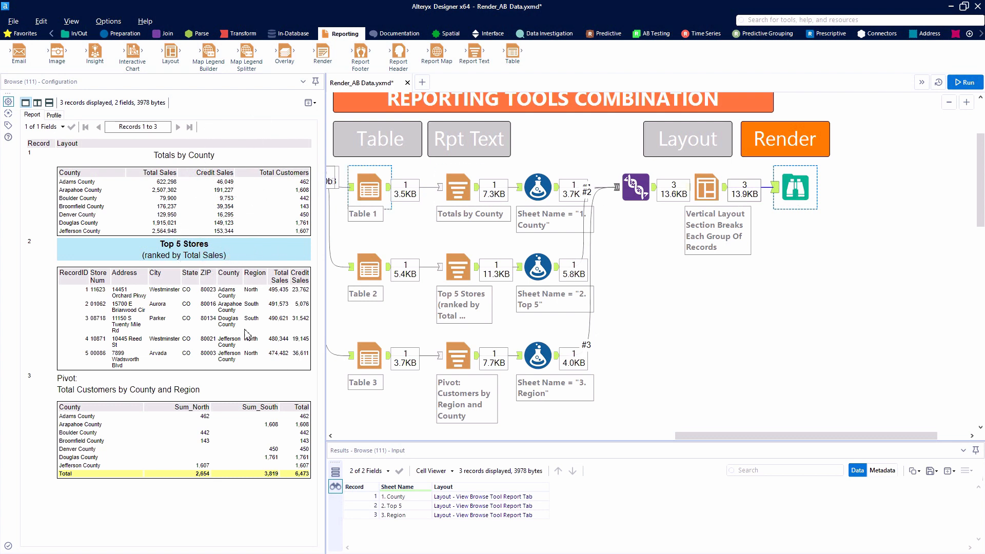
{"action": "mouse_move", "coordinate": [707, 188]}
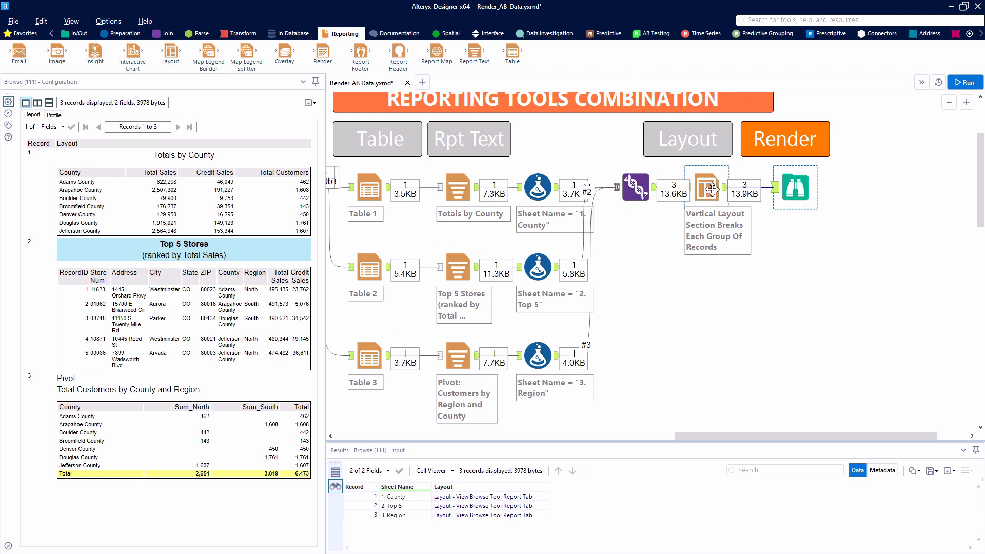
Review the Layout tool's orientation options, keeping Vertical with Section Breaks
{"action": "left_click", "coordinate": [707, 188]}
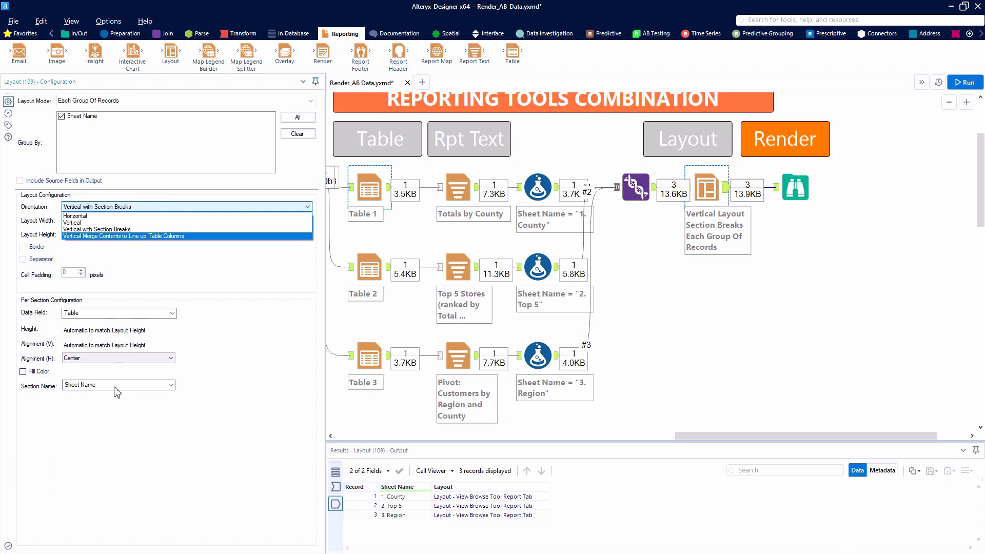
{"action": "mouse_move", "coordinate": [409, 498]}
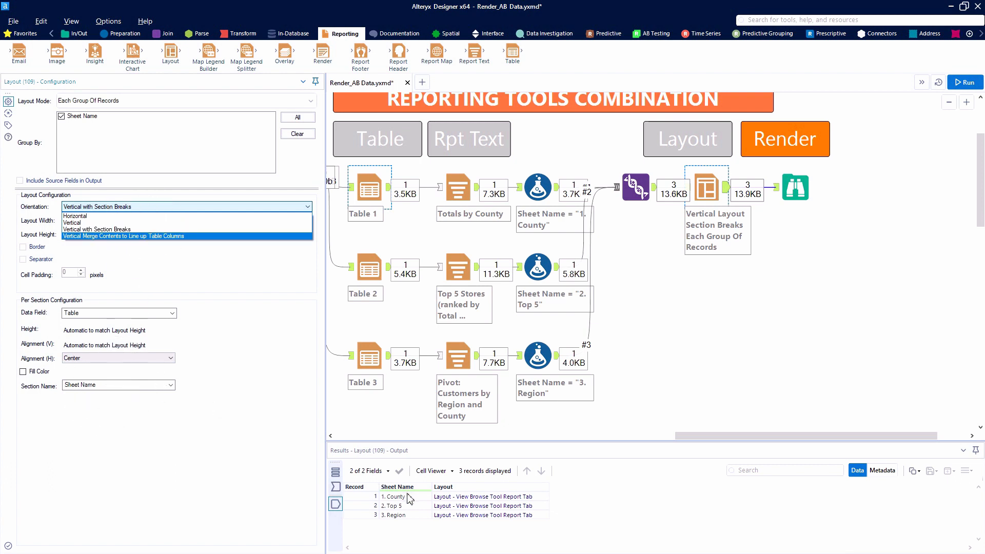
{"action": "left_click", "coordinate": [97, 229]}
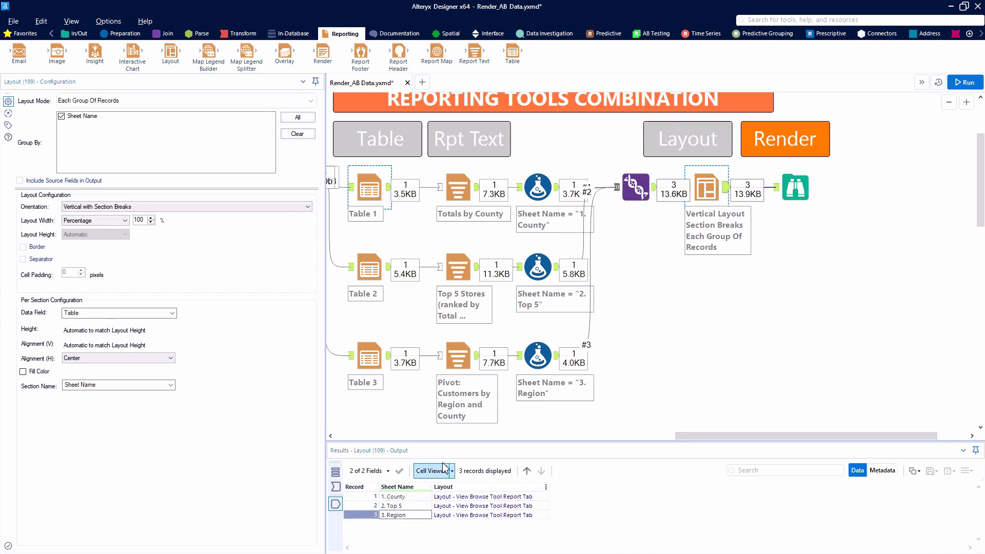
{"action": "mouse_move", "coordinate": [322, 54]}
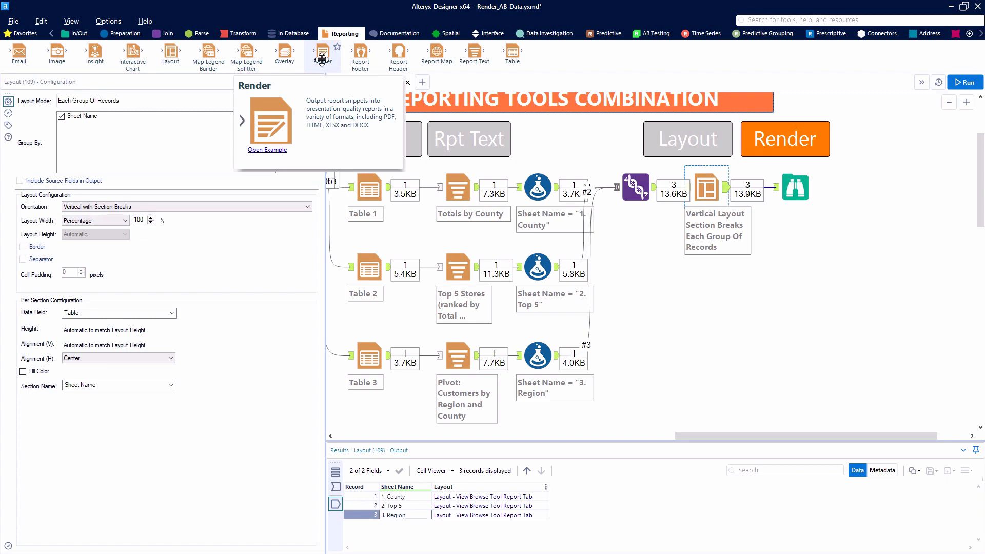
Add a Render tool from the Reporting palette, connected to the Layout output
{"action": "left_click", "coordinate": [23, 34]}
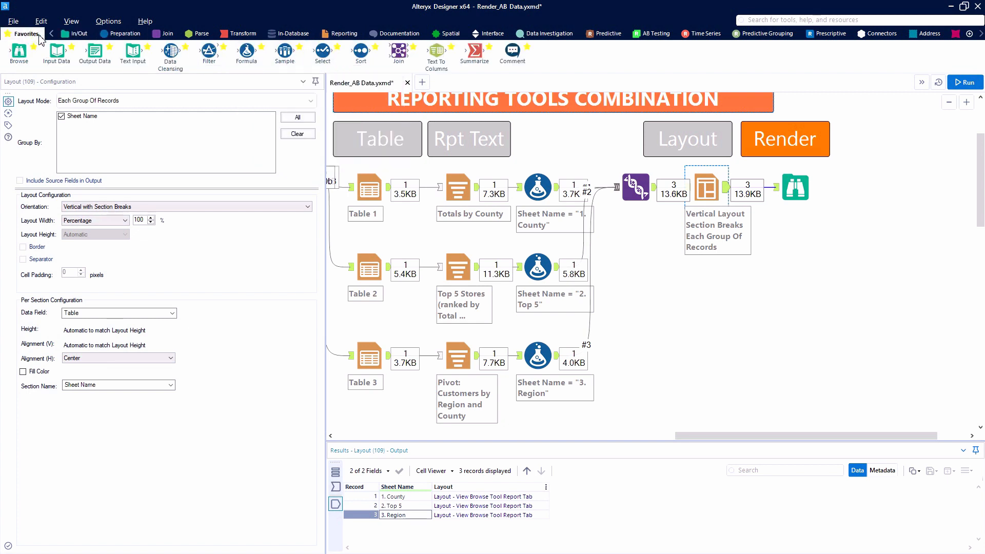
{"action": "mouse_move", "coordinate": [94, 53]}
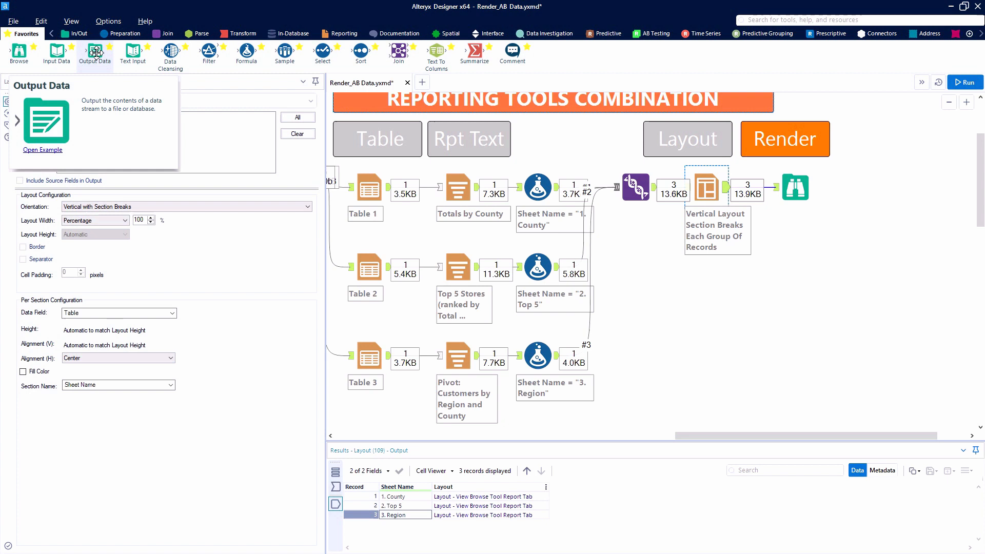
{"action": "left_click", "coordinate": [344, 33]}
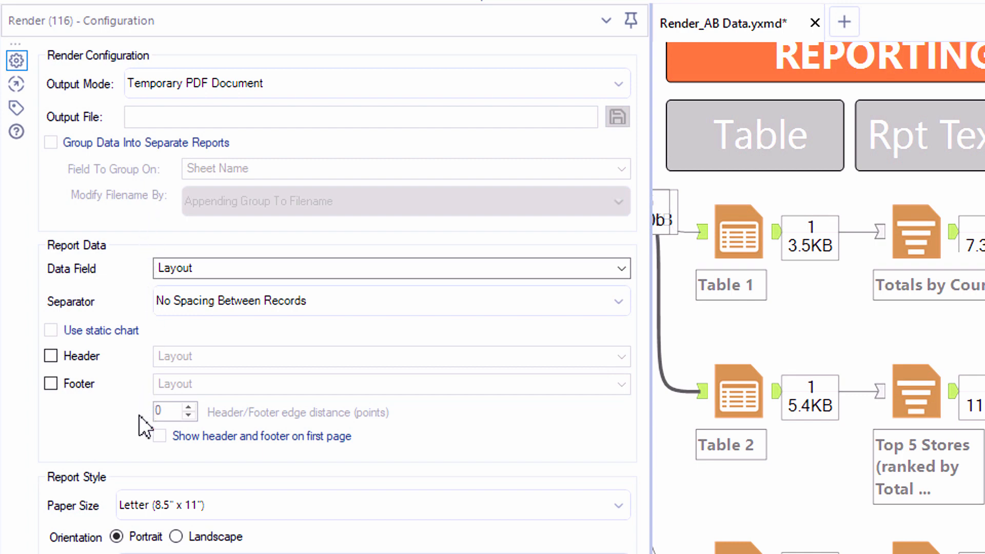
Scroll through the Render tool's Output Mode list of report formats
{"action": "scroll", "scroll_direction": "down", "scroll_amount": 3}
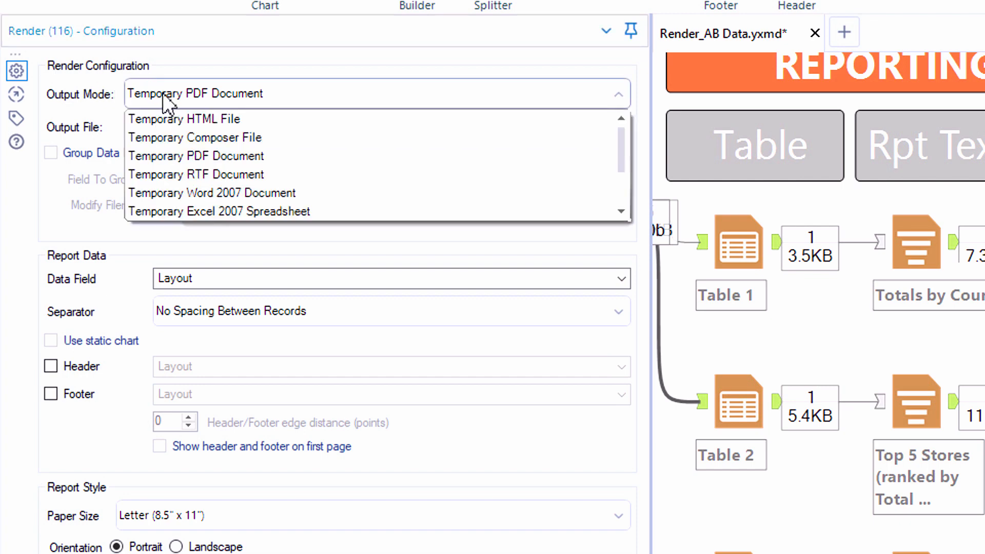
{"action": "mouse_move", "coordinate": [277, 142]}
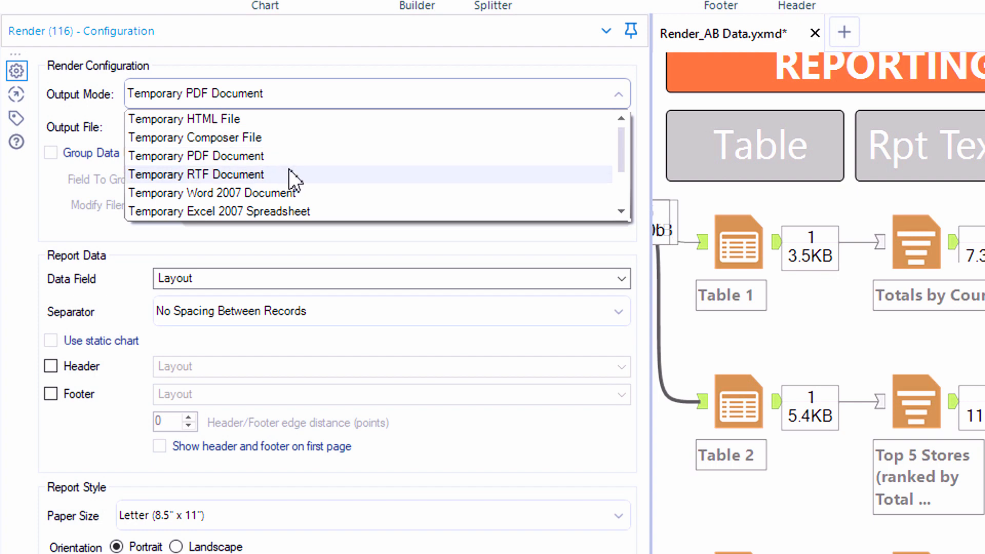
{"action": "mouse_move", "coordinate": [315, 206]}
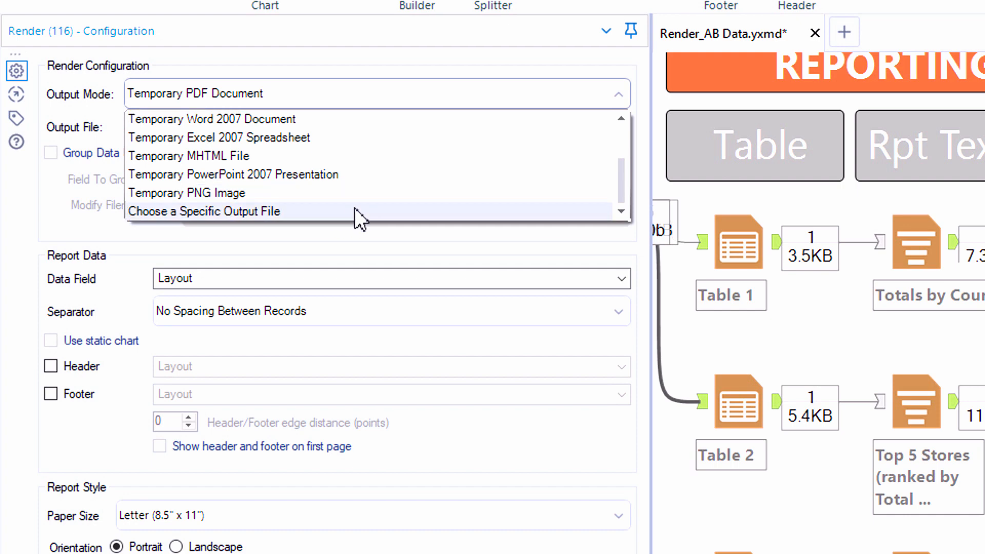
{"action": "mouse_move", "coordinate": [367, 222]}
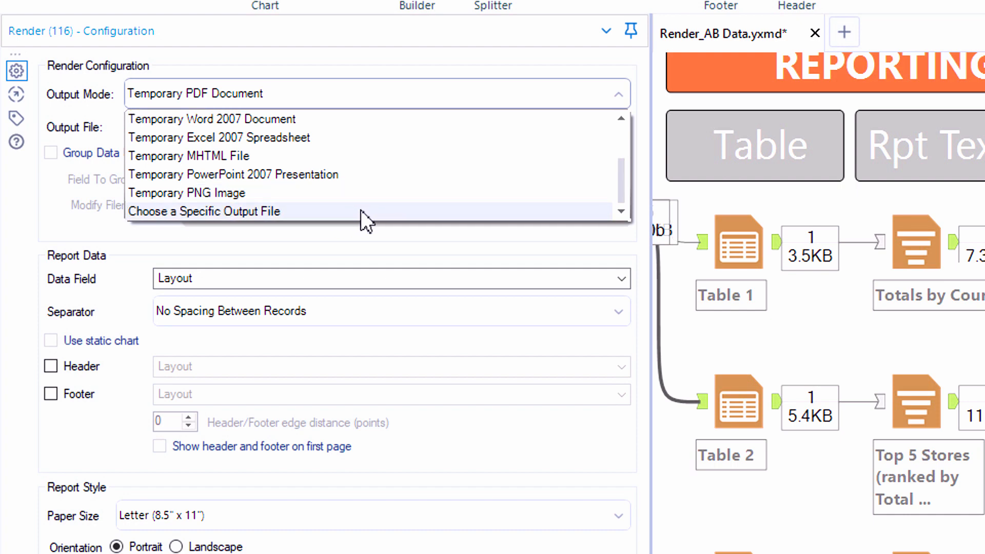
Set Output Mode to Choose a Specific Output File, named Report.xlsx
{"action": "left_click", "coordinate": [204, 211]}
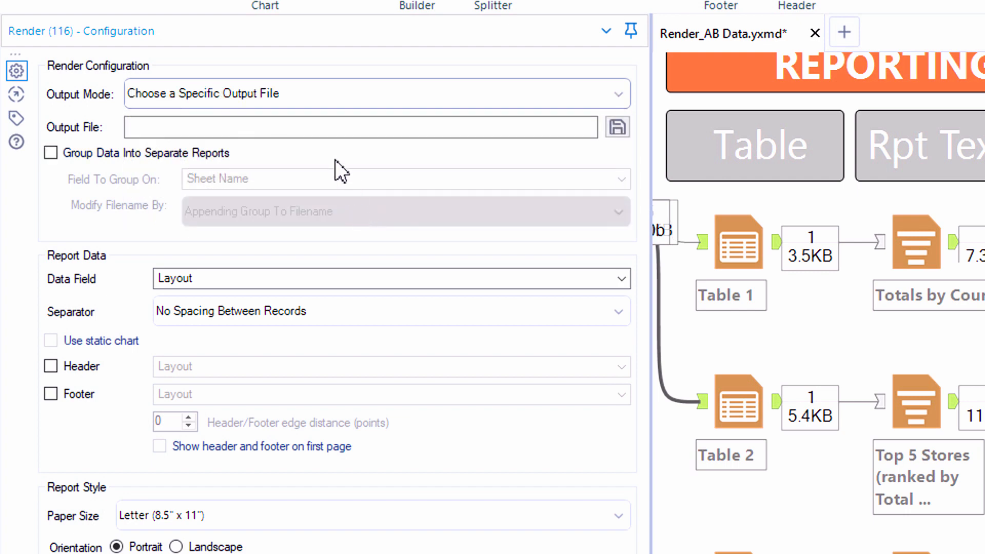
{"action": "left_click", "coordinate": [334, 127]}
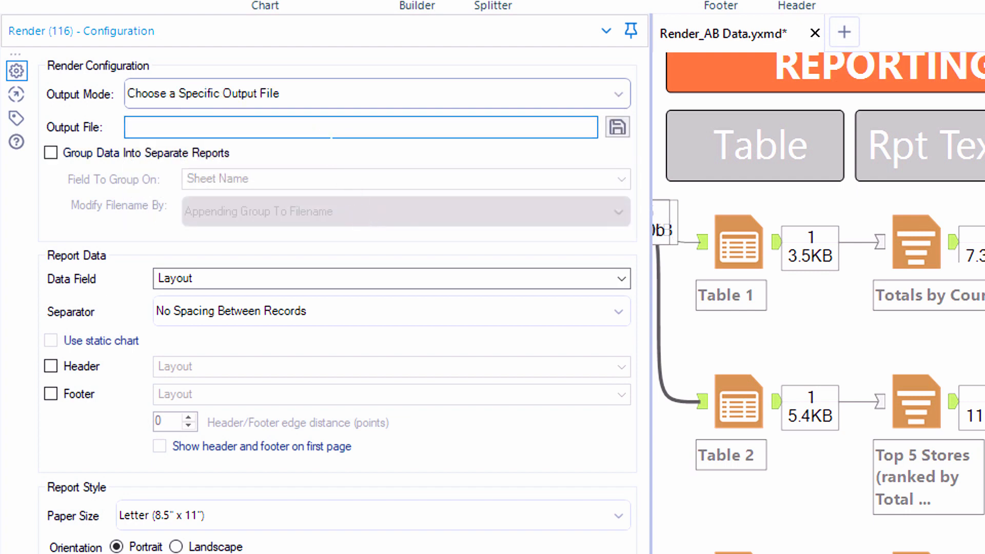
{"action": "type", "text": "Report"}
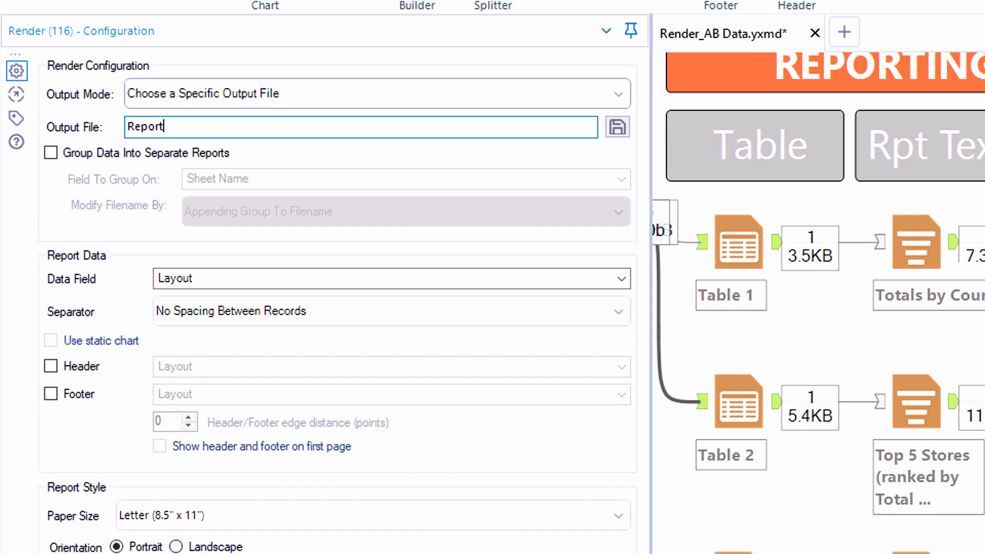
{"action": "type", "text": ".xlsx"}
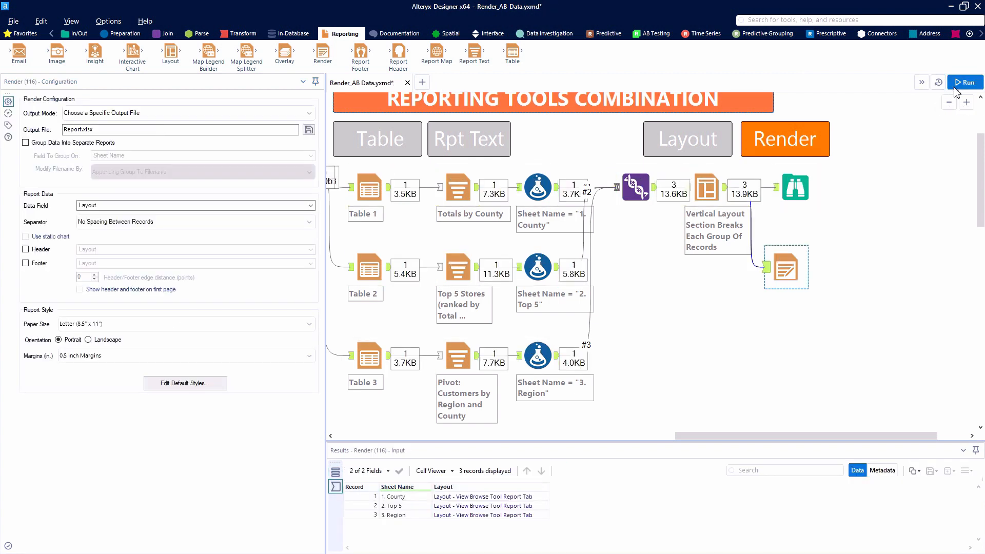
{"action": "mouse_move", "coordinate": [944, 91]}
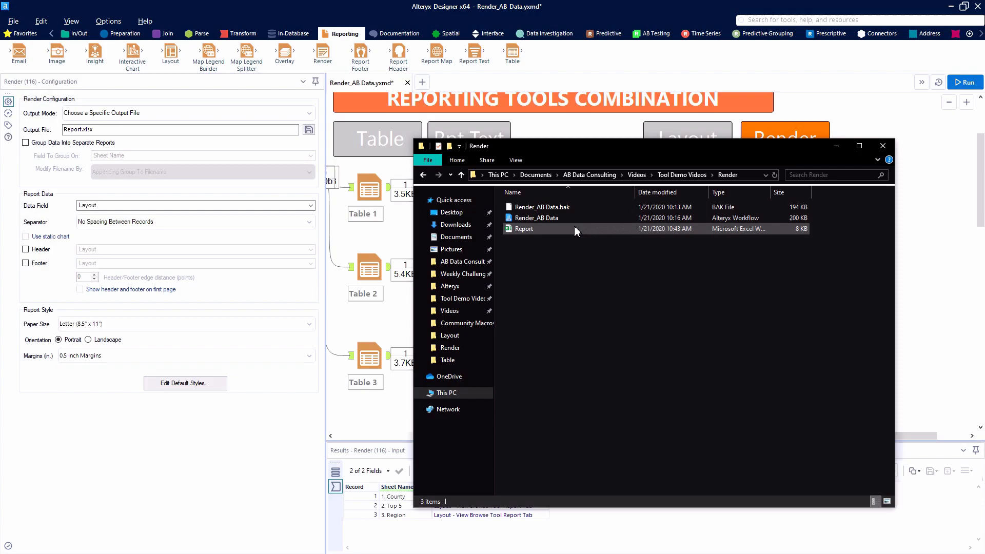
Open the generated Report.xlsx in Excel from the output folder
{"action": "double_click", "coordinate": [524, 228]}
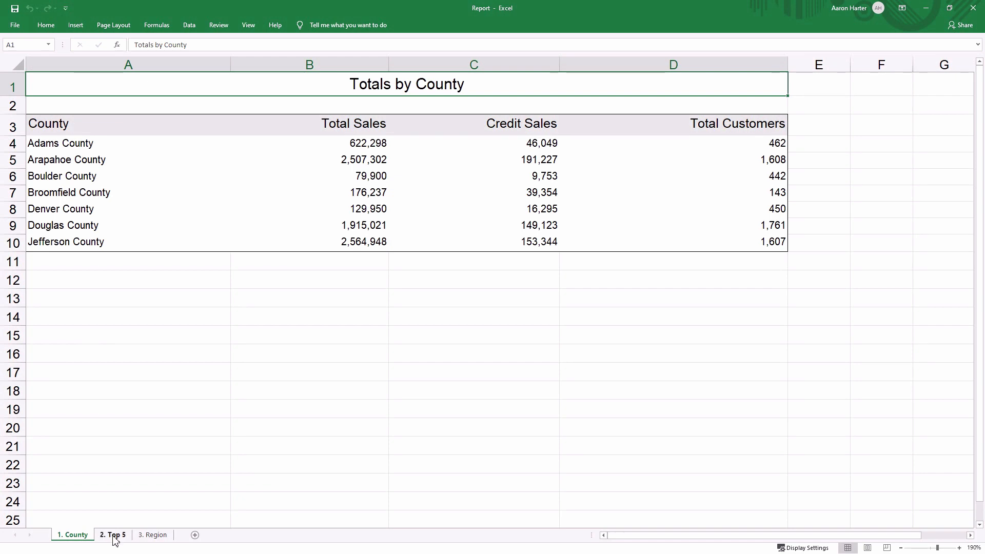
View the 2. Top 5 sheet of the Report workbook
{"action": "left_click", "coordinate": [152, 535]}
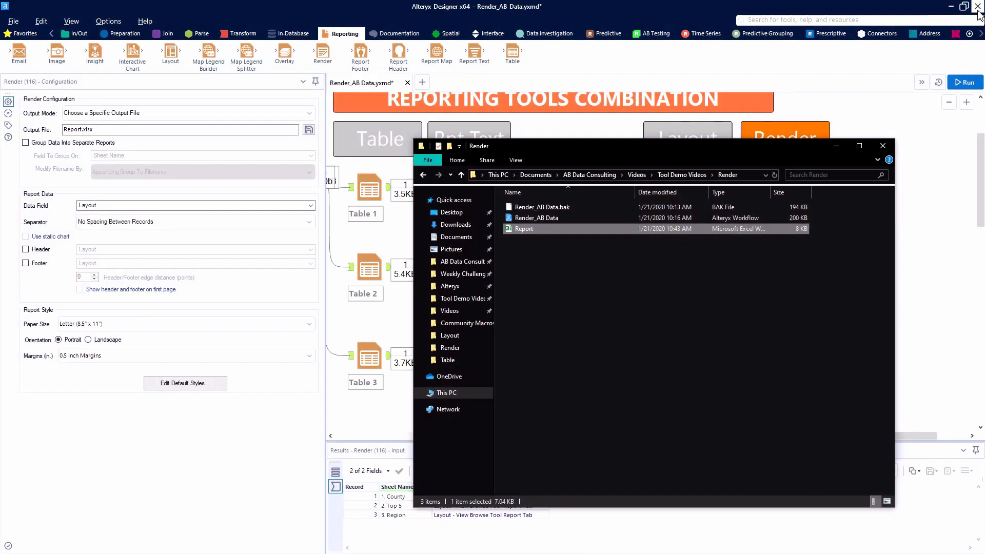
Switch Render Output Mode to Temporary PowerPoint 2007 Presentation and run the workflow
{"action": "left_click", "coordinate": [883, 146]}
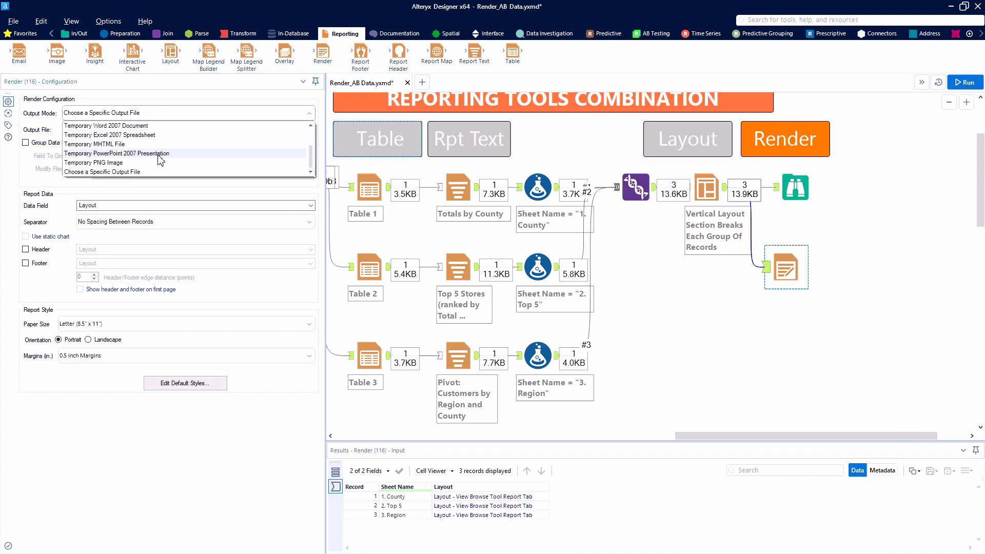
{"action": "left_click", "coordinate": [117, 154]}
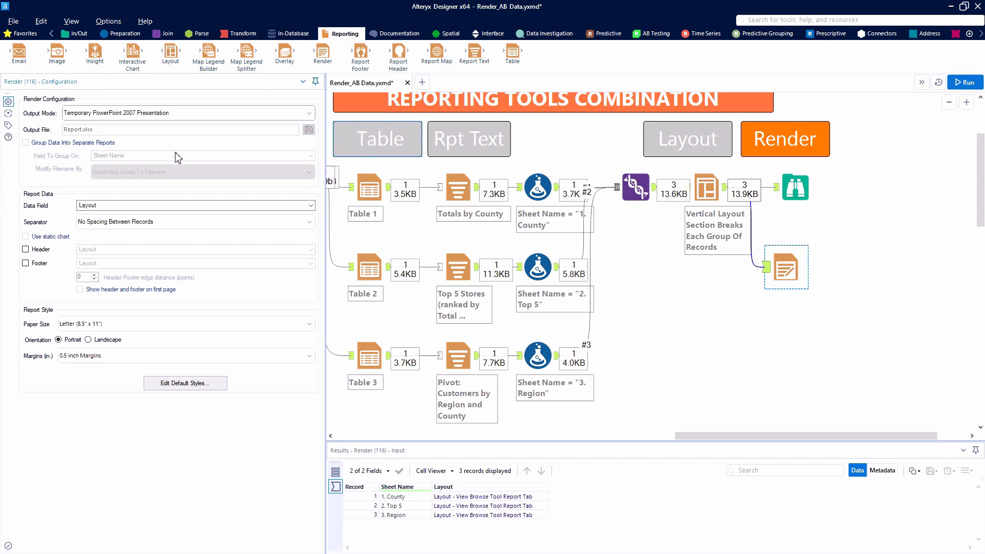
{"action": "left_click", "coordinate": [966, 82]}
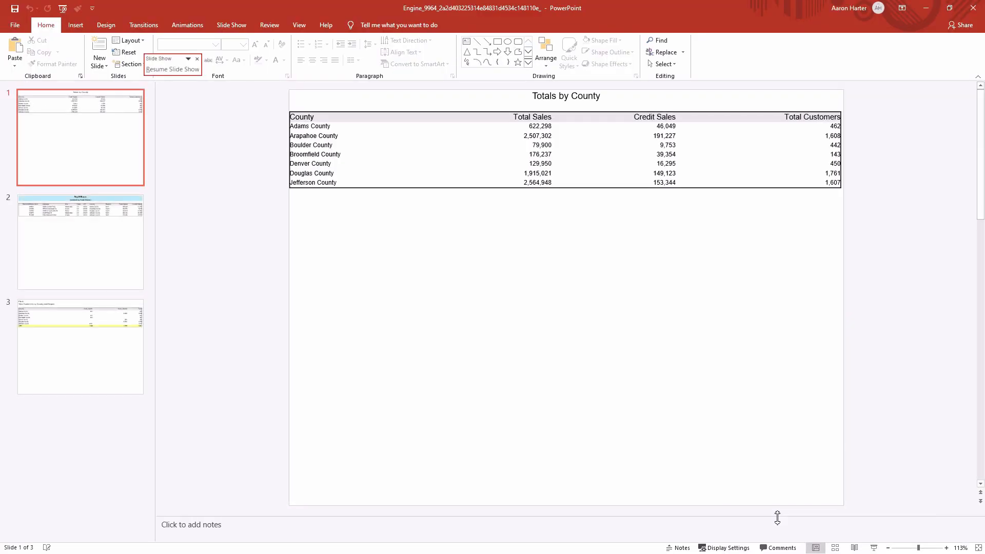
Page through the PowerPoint slides from Totals by County to Top 5 Stores
{"action": "left_click", "coordinate": [80, 243]}
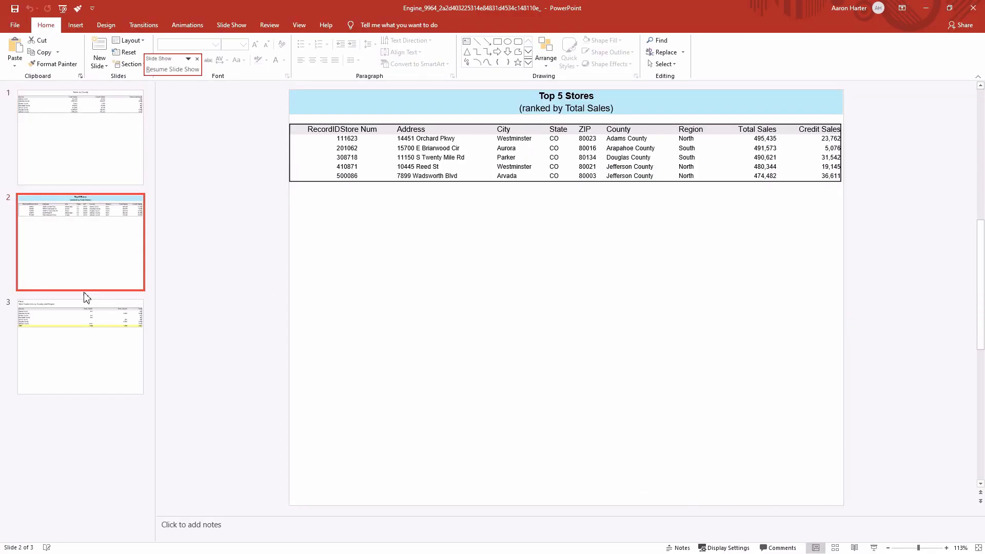
{"action": "left_click", "coordinate": [81, 348]}
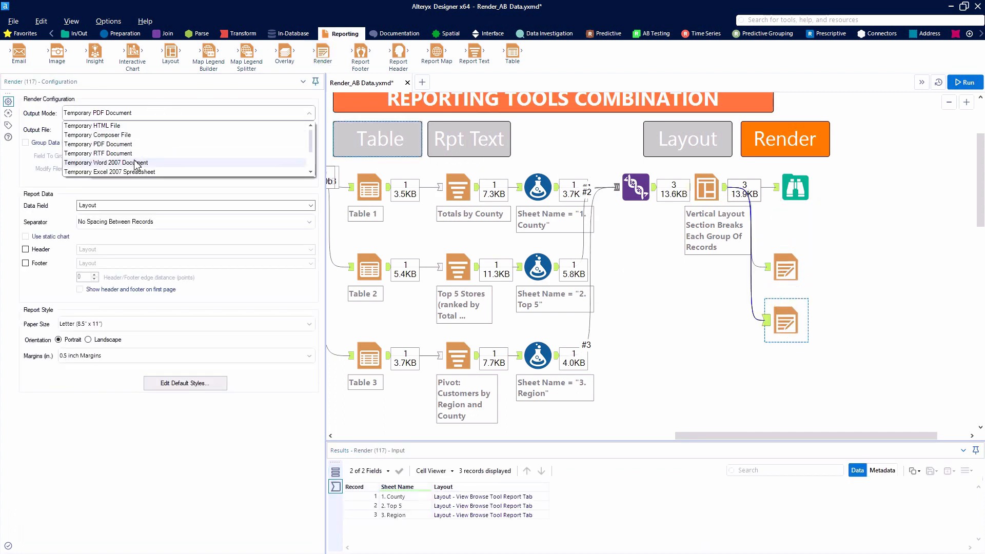
Set the second Render tool to Temporary Word 2007 Document and run the workflow
{"action": "left_click", "coordinate": [105, 162]}
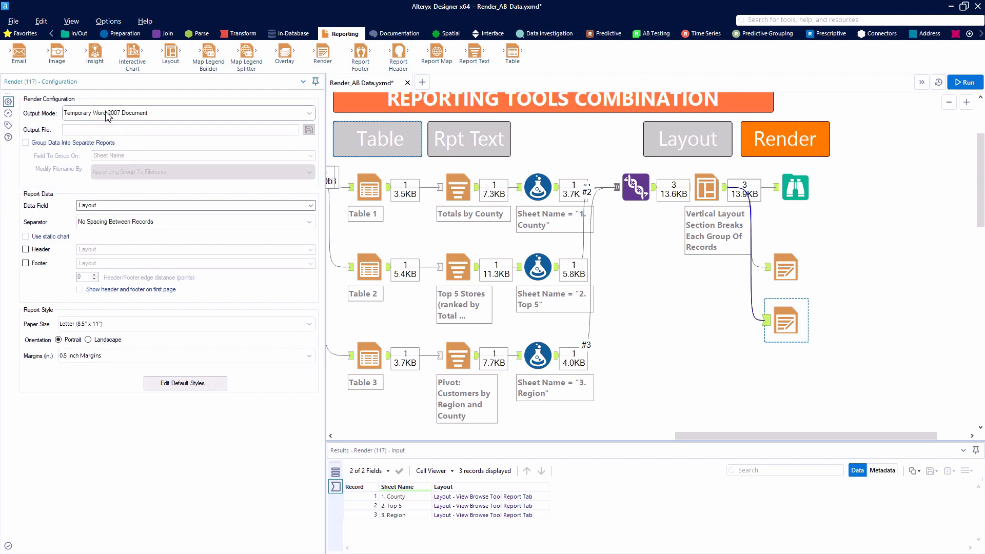
{"action": "left_click", "coordinate": [966, 83]}
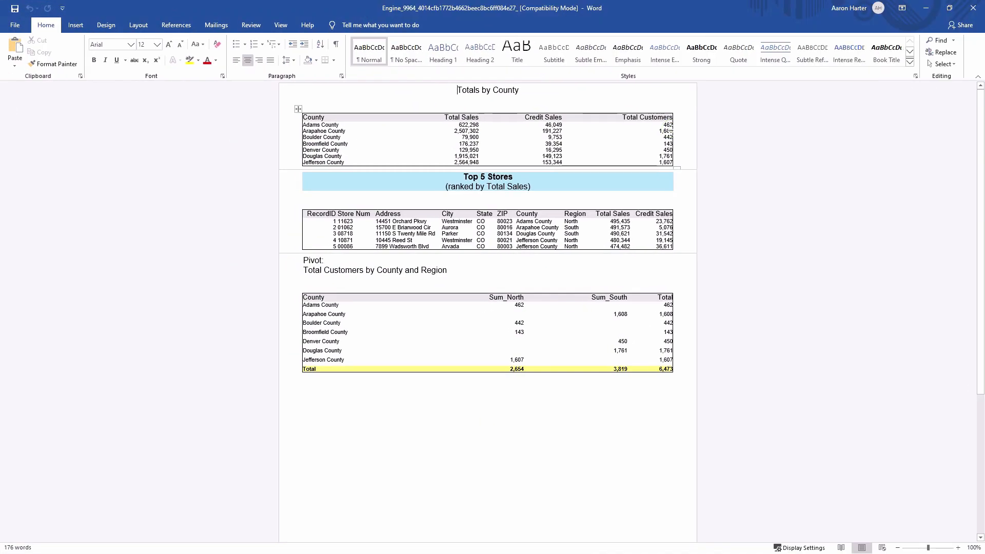
Zoom in and scroll through the three tables in the Word report, then close Word
{"action": "left_click", "coordinate": [961, 547]}
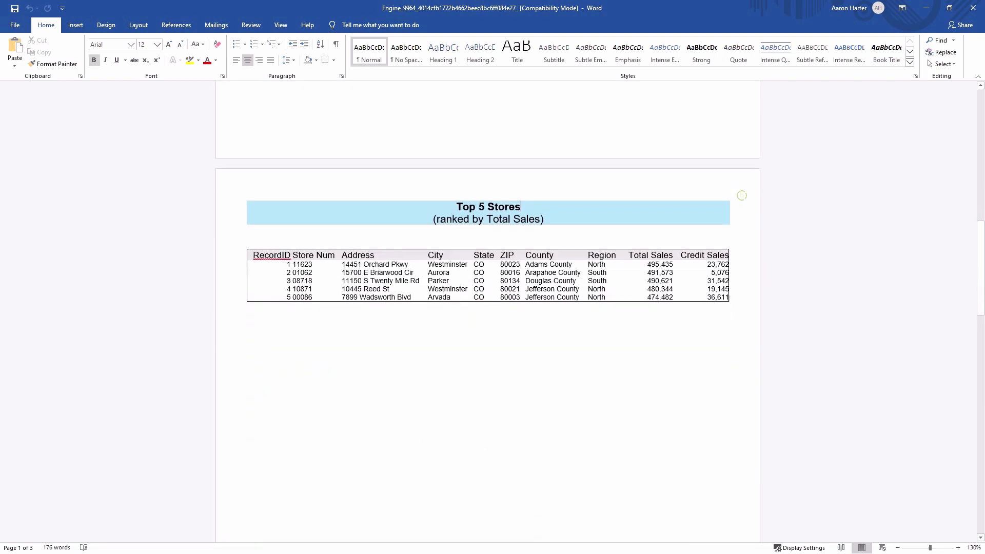
{"action": "scroll", "scroll_direction": "down", "scroll_amount": 3}
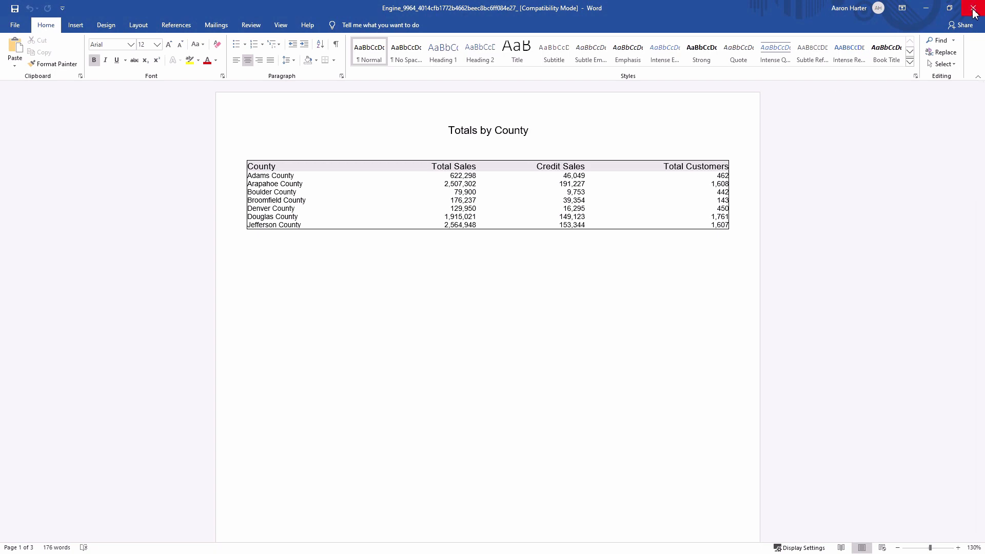
{"action": "left_click", "coordinate": [974, 7]}
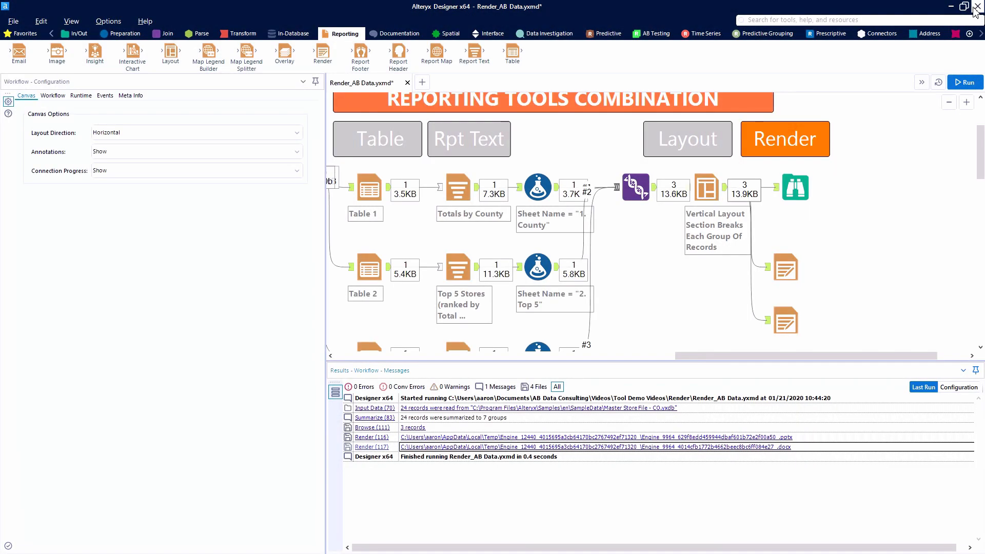
{"action": "mouse_move", "coordinate": [632, 109]}
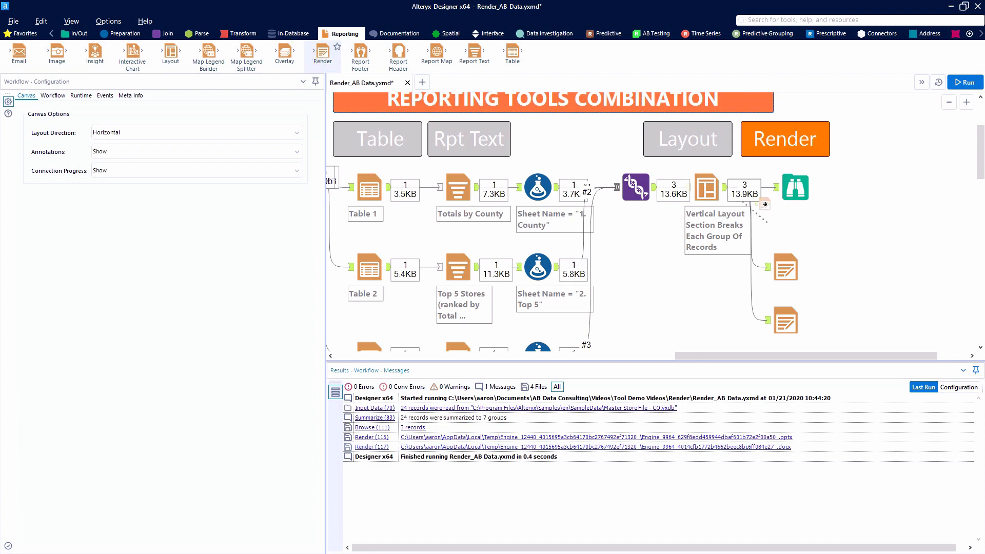
Add a third Render tool connected to the Layout tool's output
{"action": "left_click", "coordinate": [786, 224]}
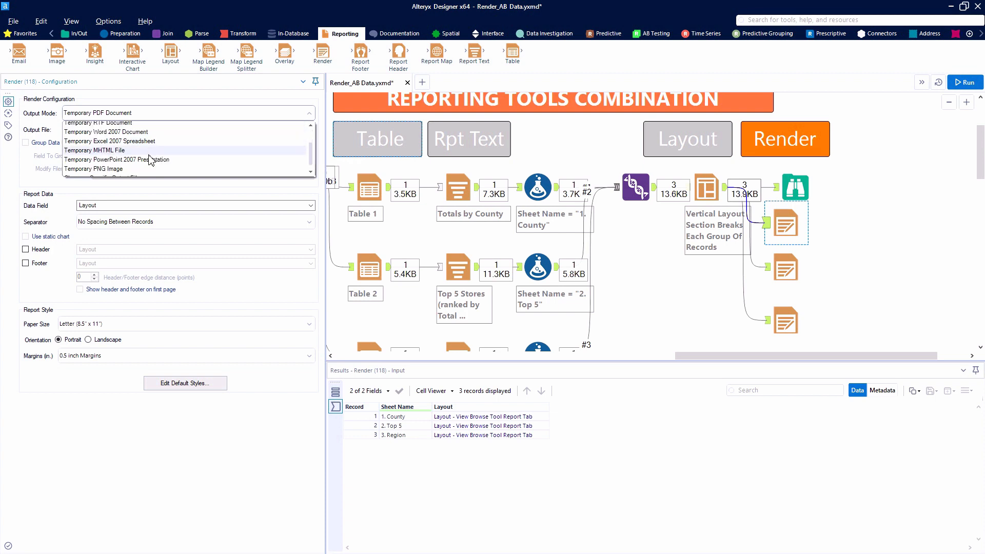
Set Render output to Temporary PNG Image, with lines between records and 3x (288 dpi) resolution
{"action": "left_click", "coordinate": [94, 169]}
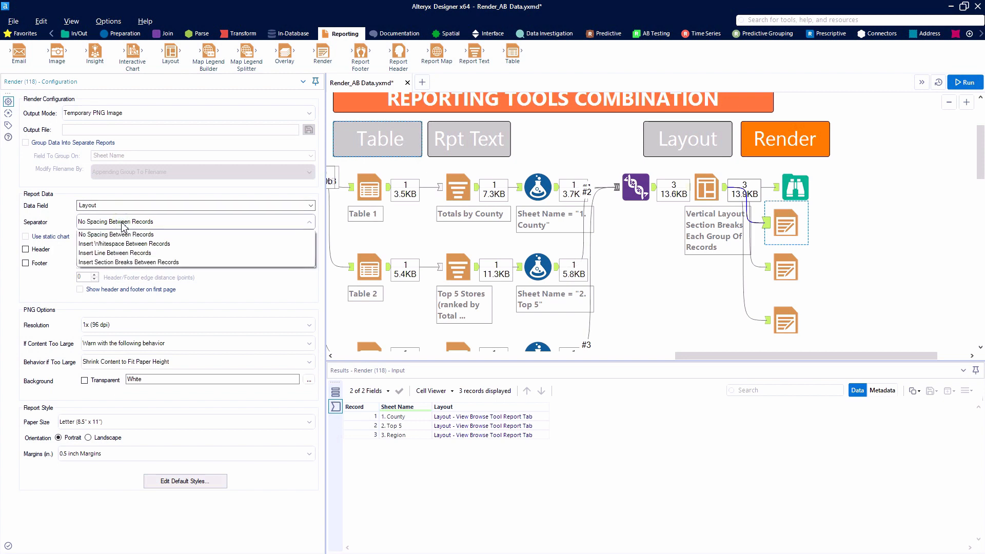
{"action": "mouse_move", "coordinate": [122, 253]}
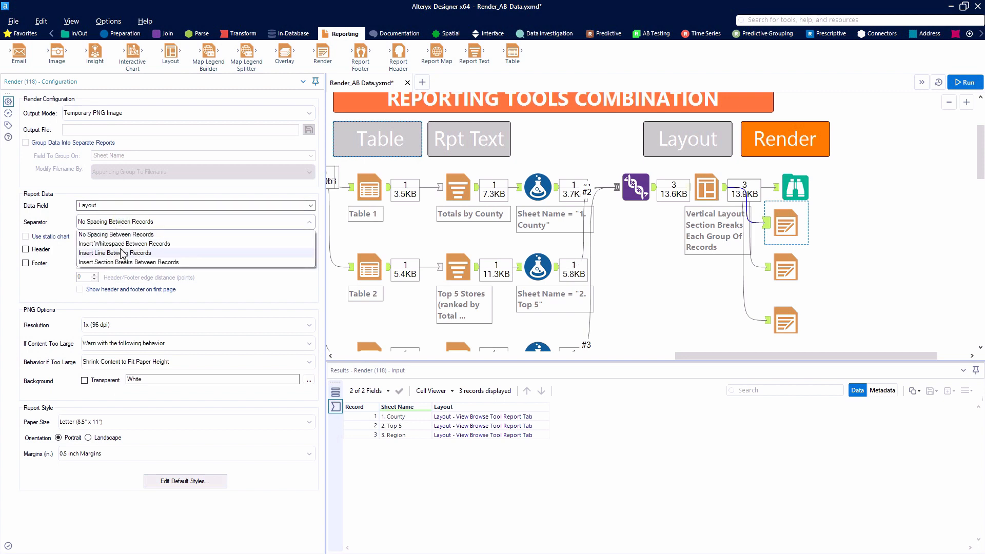
{"action": "left_click", "coordinate": [113, 253]}
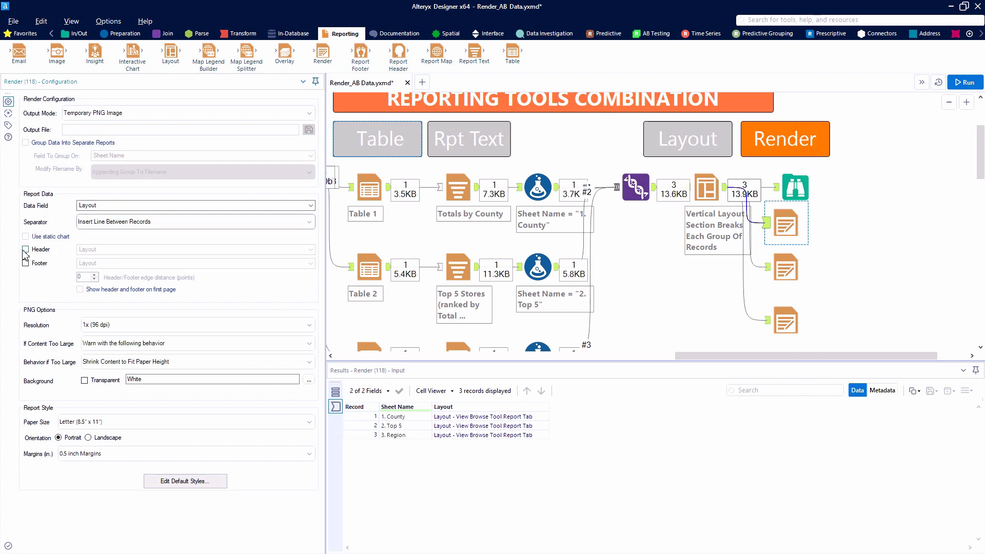
{"action": "left_click", "coordinate": [25, 249]}
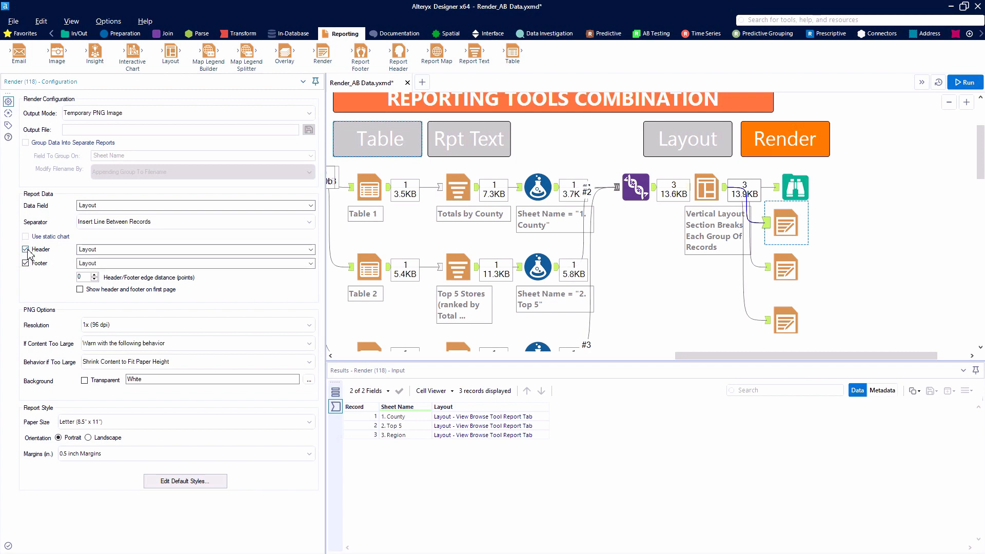
{"action": "left_click", "coordinate": [25, 249]}
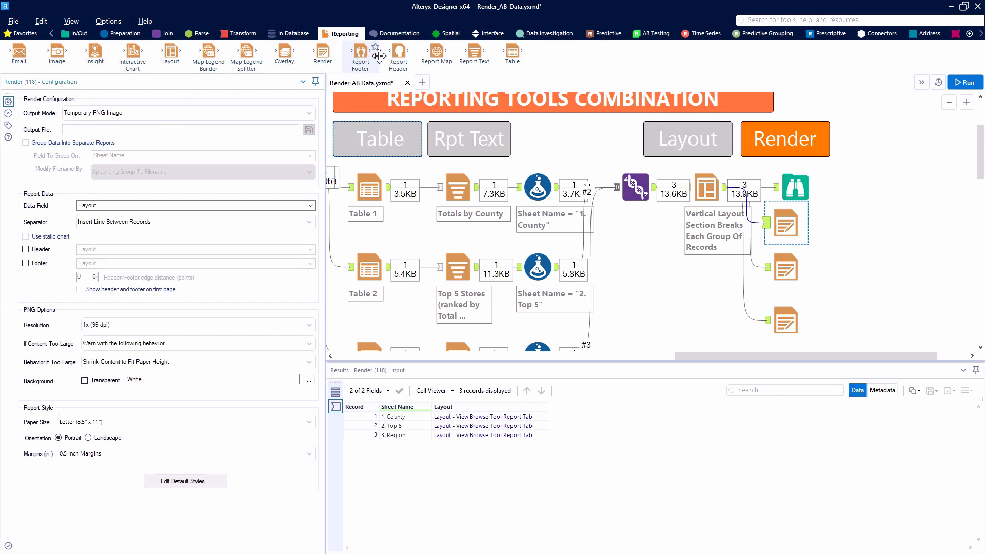
{"action": "mouse_move", "coordinate": [398, 53]}
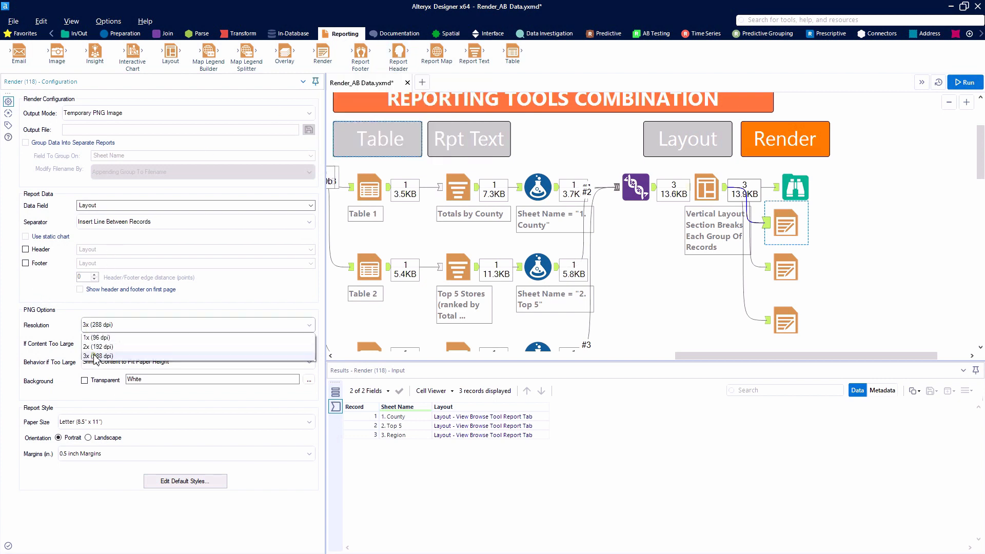
{"action": "left_click", "coordinate": [96, 356]}
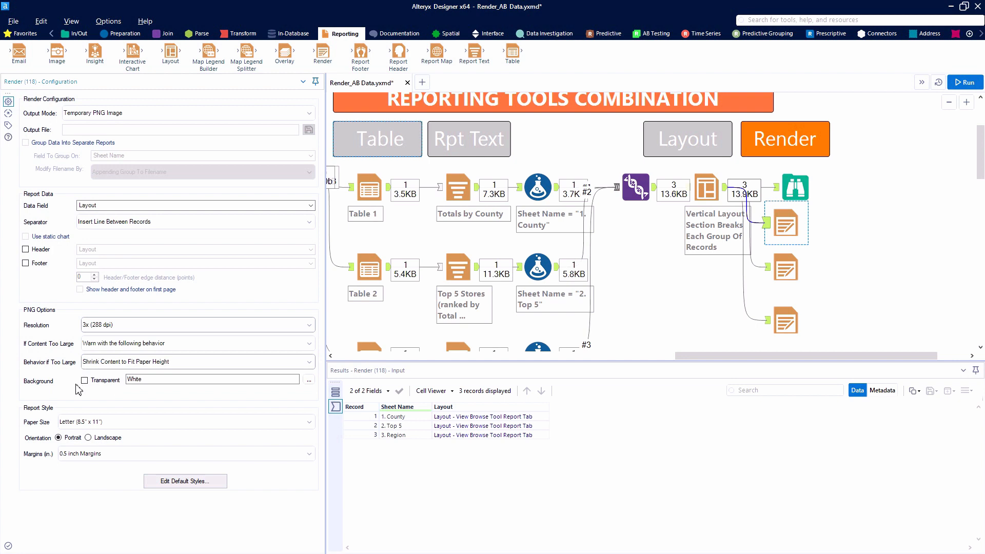
{"action": "left_click", "coordinate": [84, 380]}
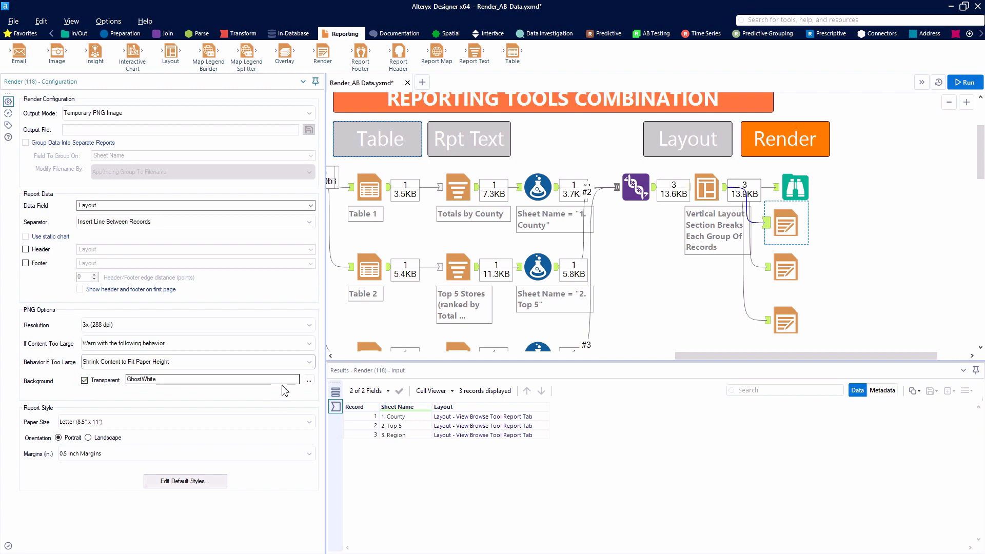
{"action": "left_click", "coordinate": [85, 380]}
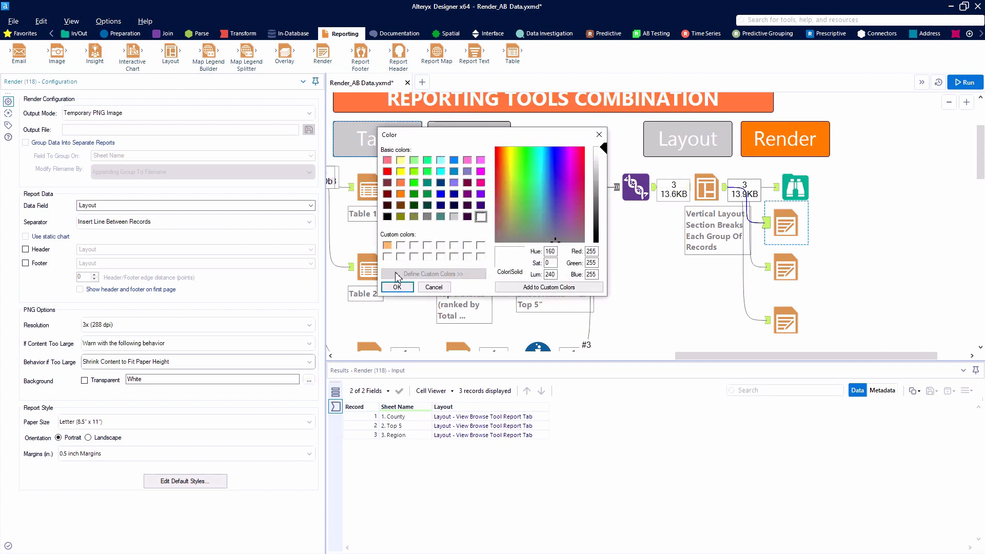
Set a blue background (R=0, G=128, B=255), landscape orientation, and accept default text styles
{"action": "left_click", "coordinate": [453, 160]}
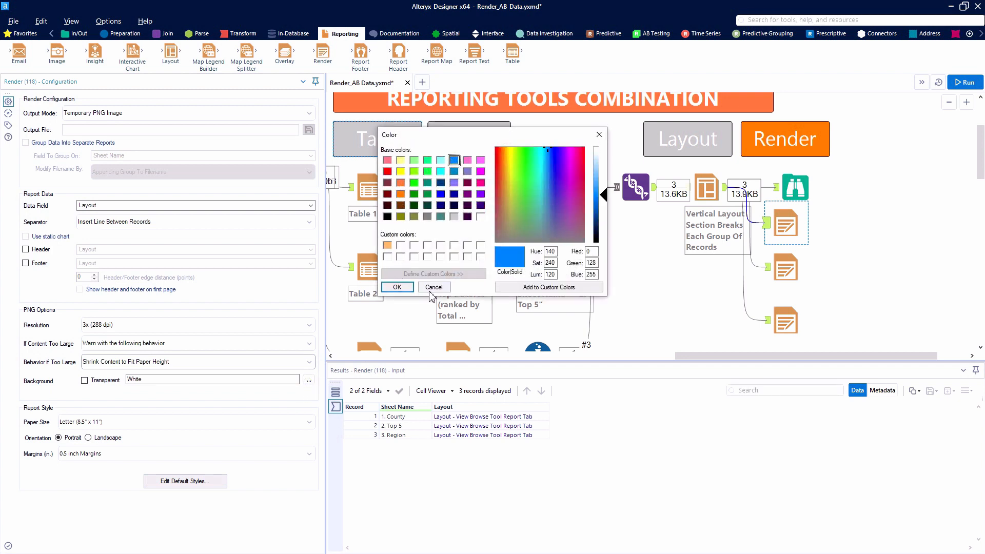
{"action": "left_click", "coordinate": [397, 287]}
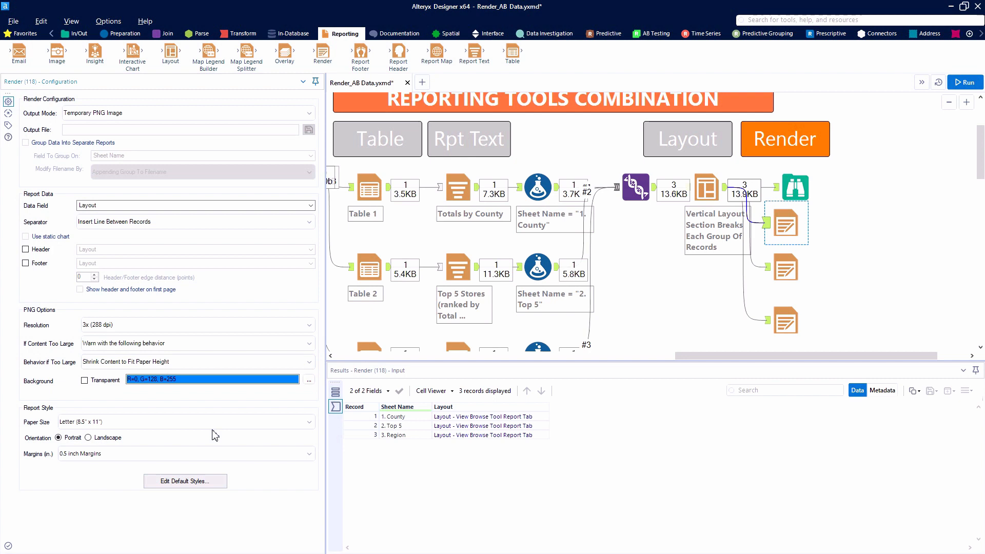
{"action": "left_click", "coordinate": [88, 437]}
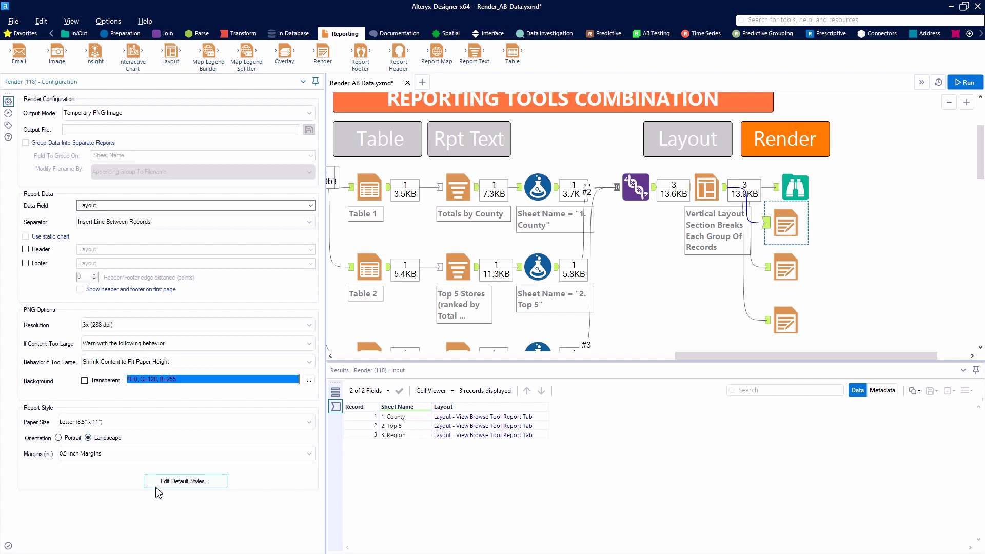
{"action": "left_click", "coordinate": [185, 481]}
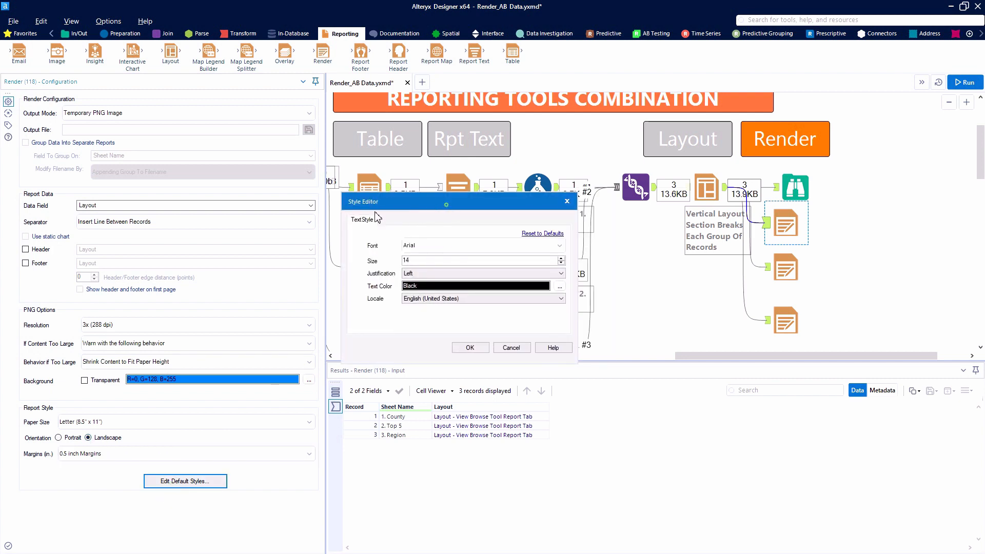
{"action": "left_click_drag", "start_coordinate": [459, 201], "coordinate": [314, 236]}
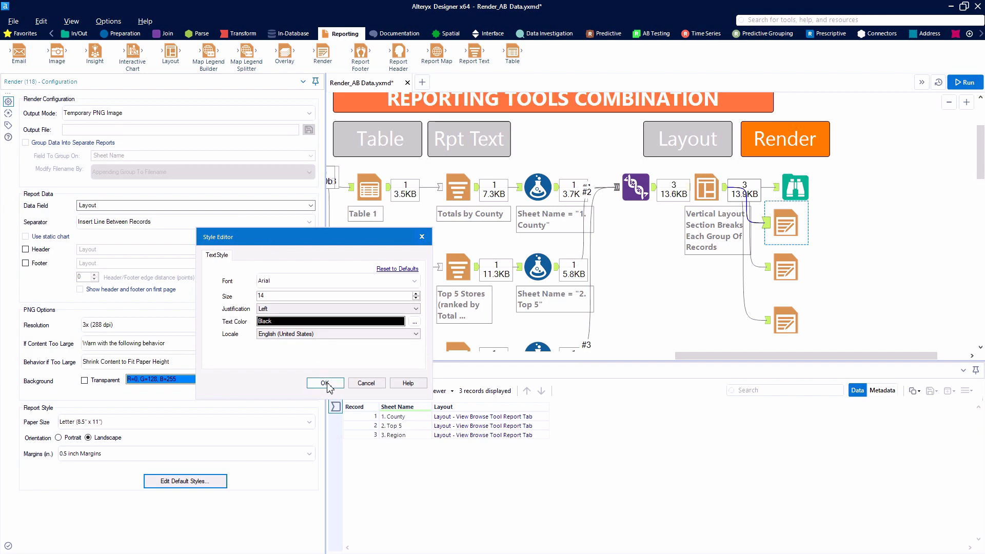
{"action": "left_click", "coordinate": [325, 384]}
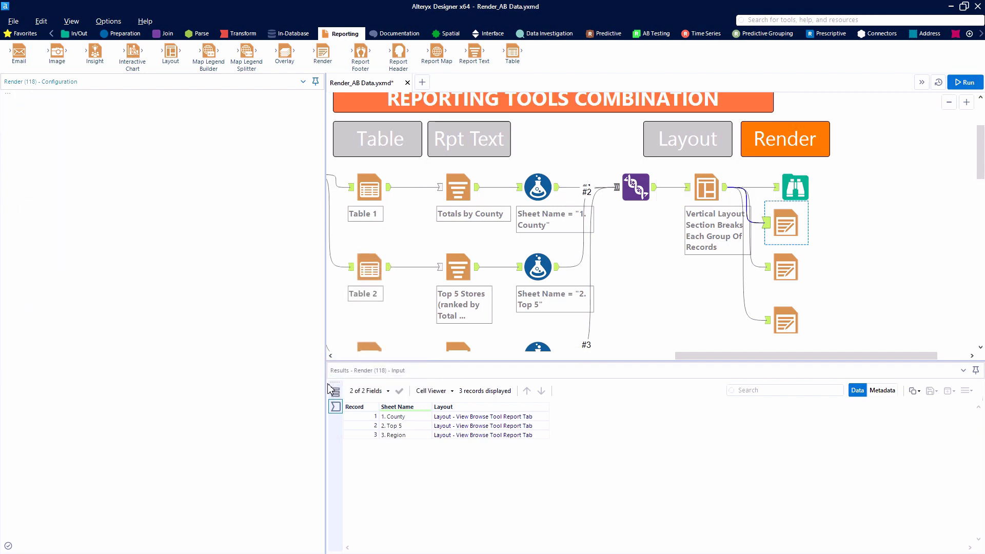
Run the workflow and view the rendered PNG report in Photos
{"action": "left_click", "coordinate": [795, 187]}
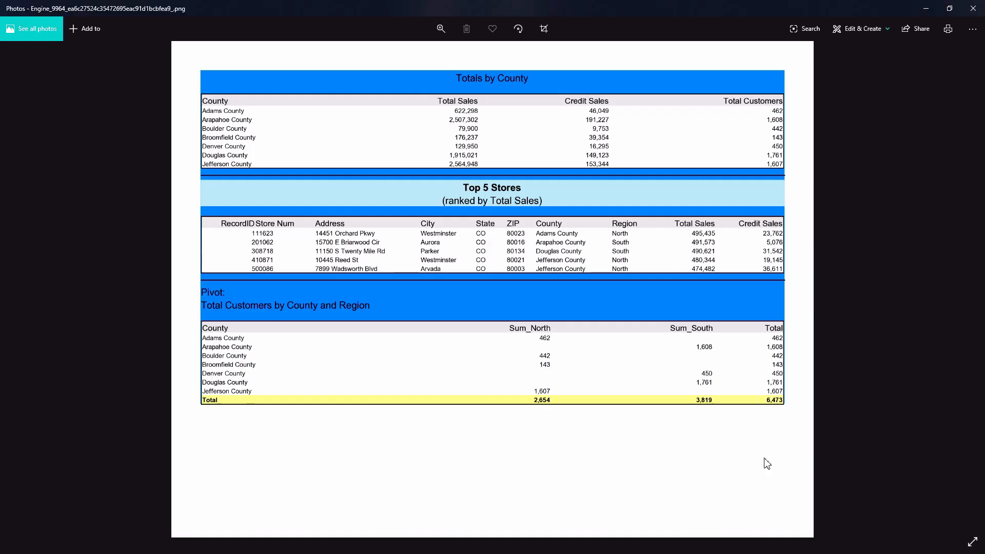
{"action": "mouse_move", "coordinate": [846, 149]}
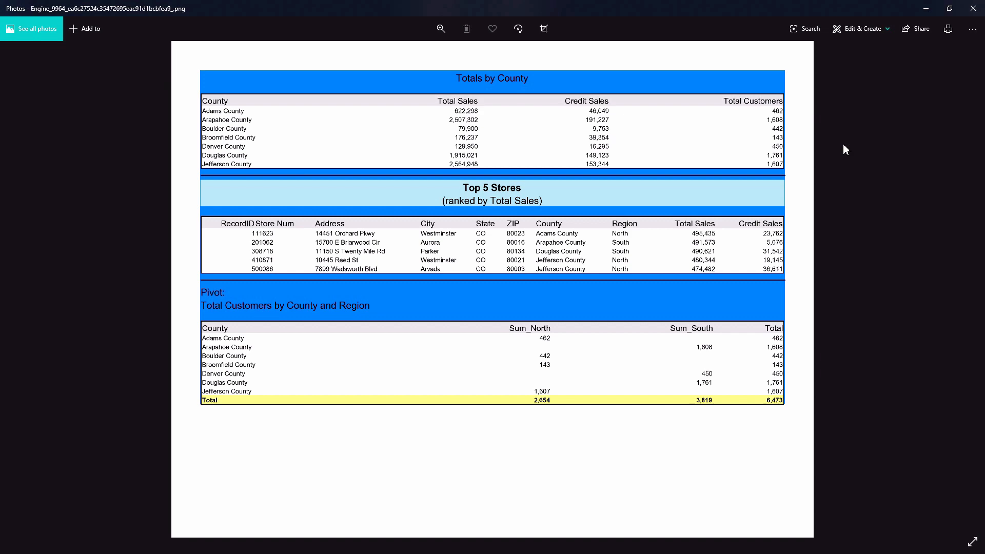